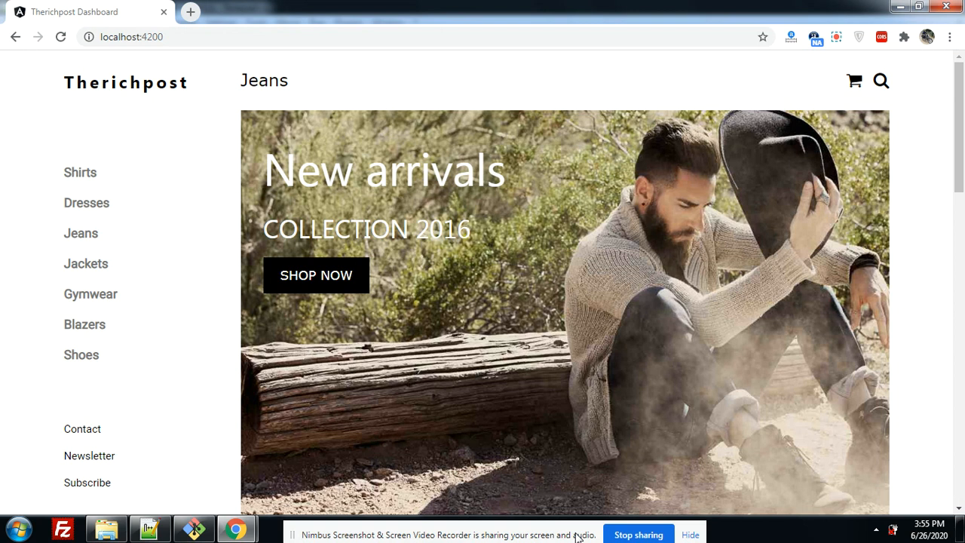
mouse_move(751, 452)
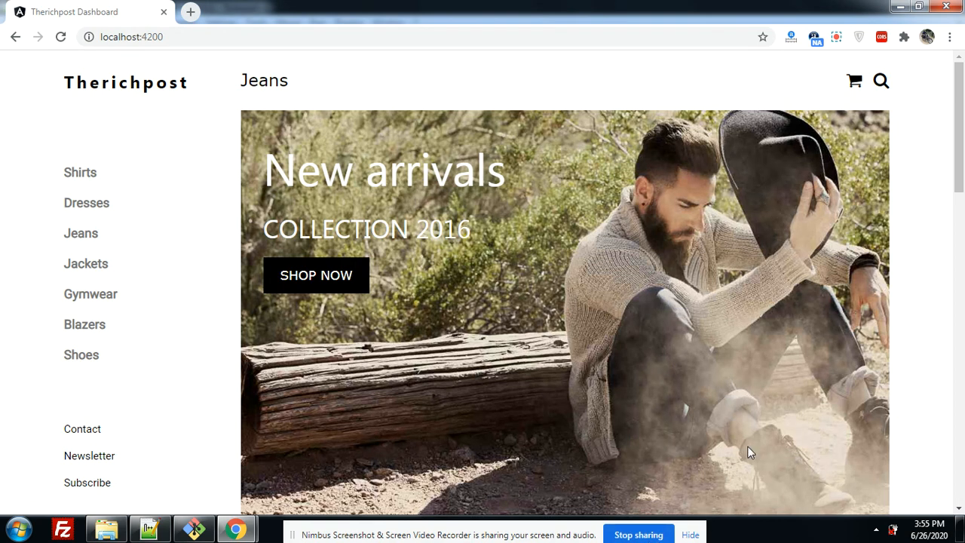
Step: Scroll the Jeans page from the New arrivals banner through the eight-item product grid and back
scroll(down, 3)
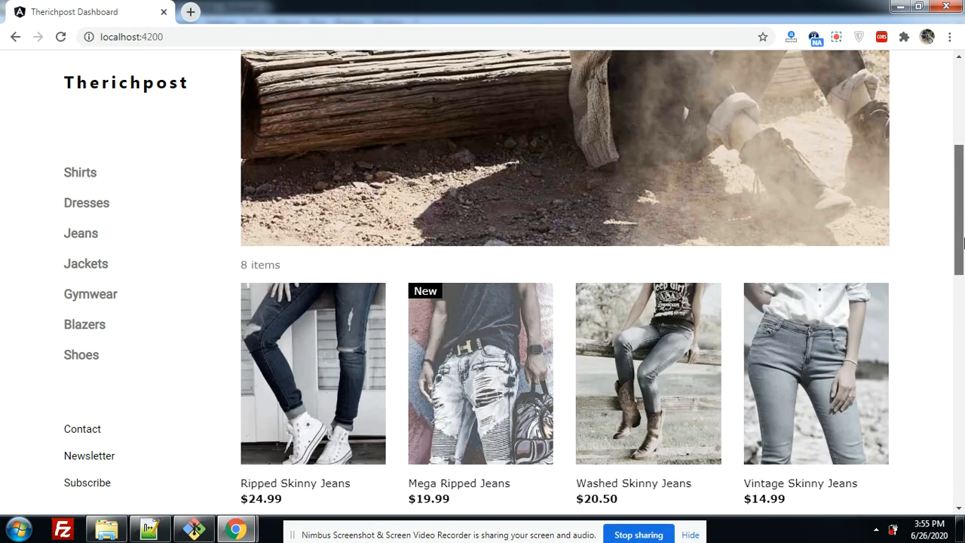
scroll(down, 3)
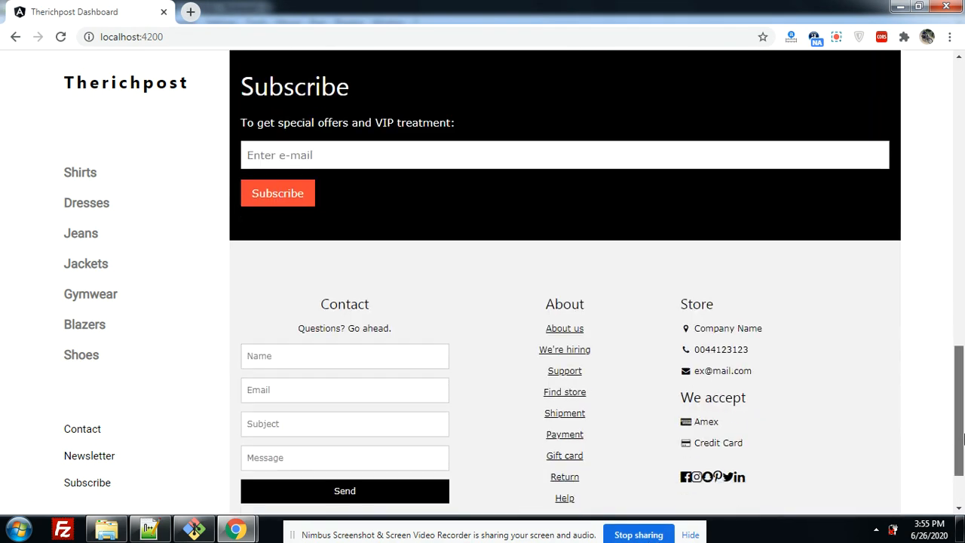
scroll(up, 3)
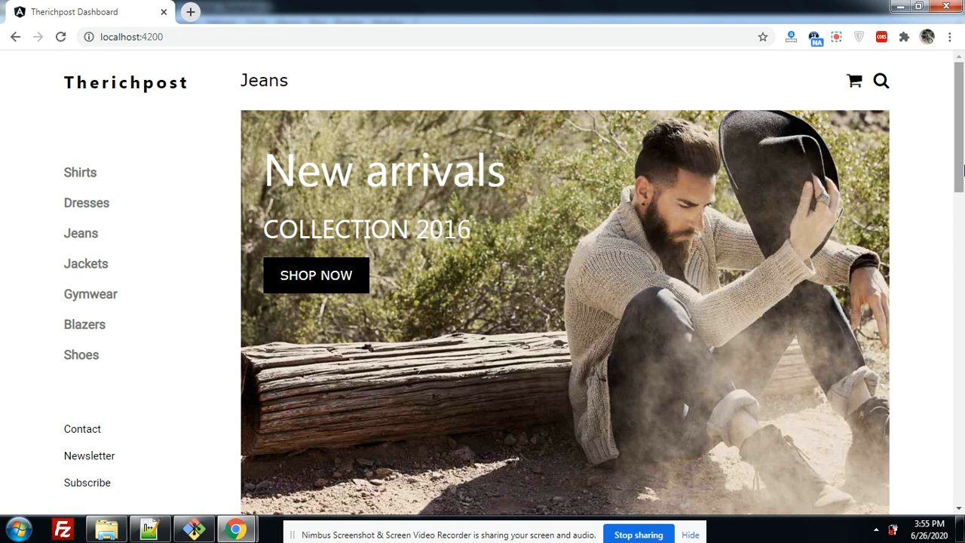
scroll(down, 3)
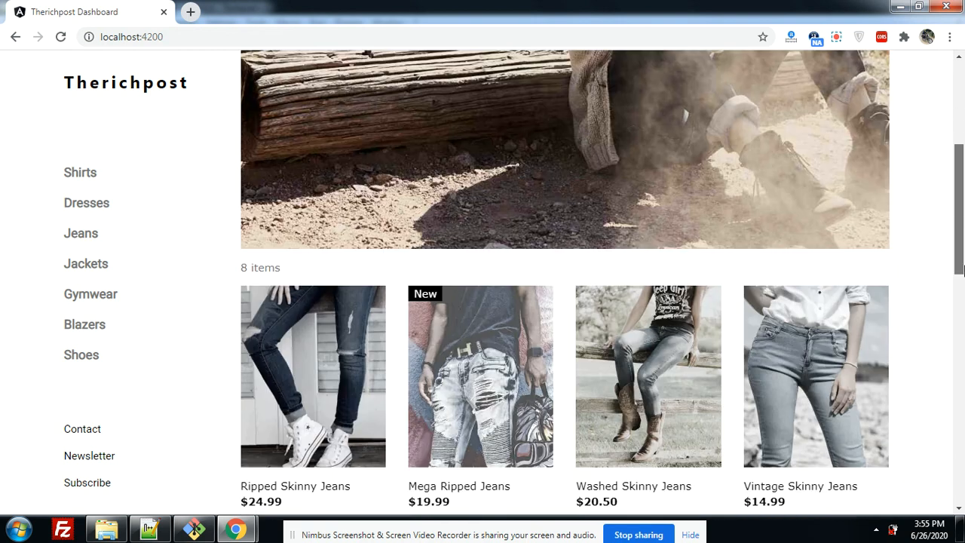
scroll(down, 3)
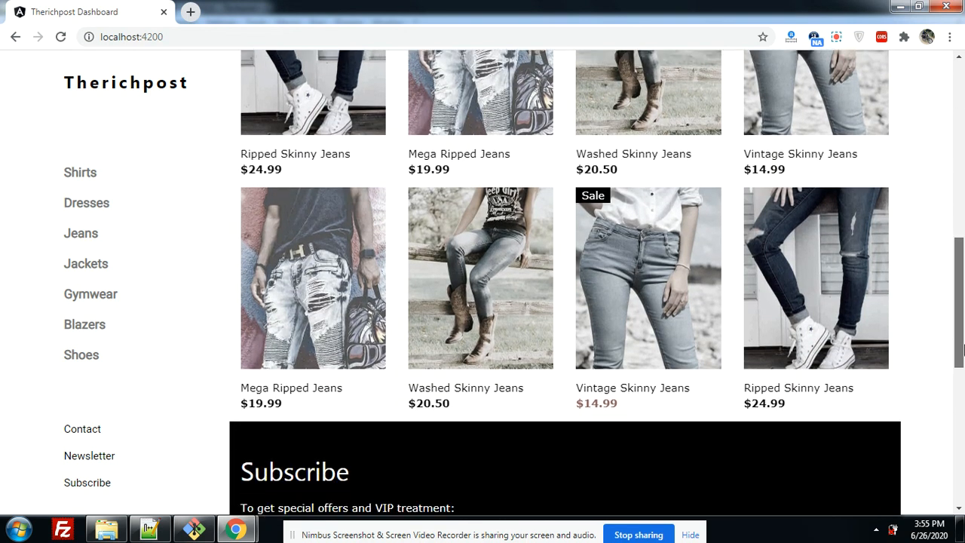
scroll(up, 3)
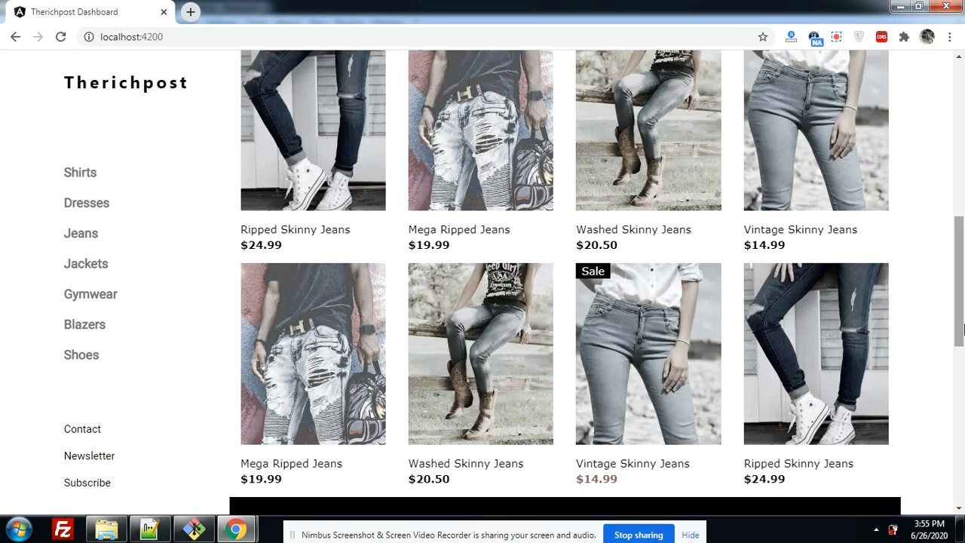
Step: Scroll past the product grid and Subscribe section down to the footer's contact form, About links and store details
scroll(up, 3)
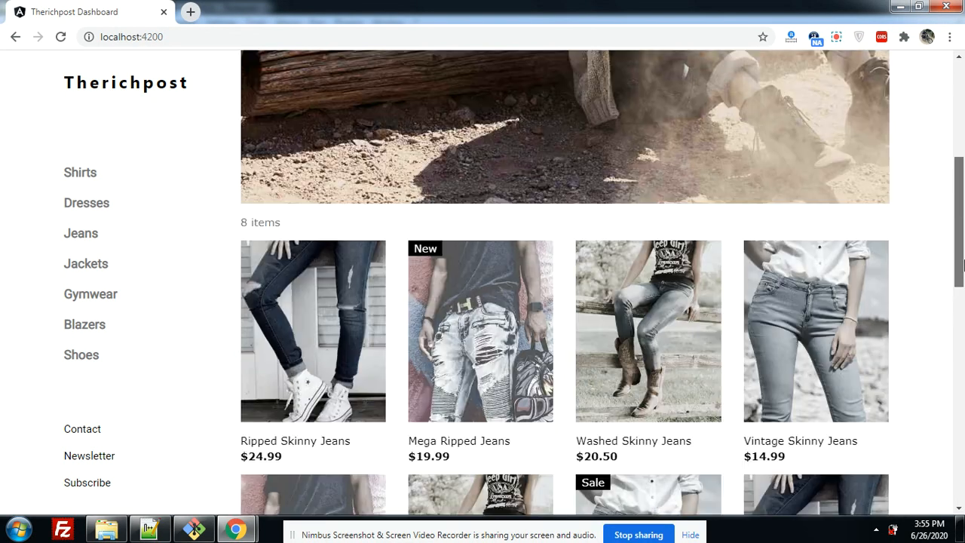
scroll(up, 3)
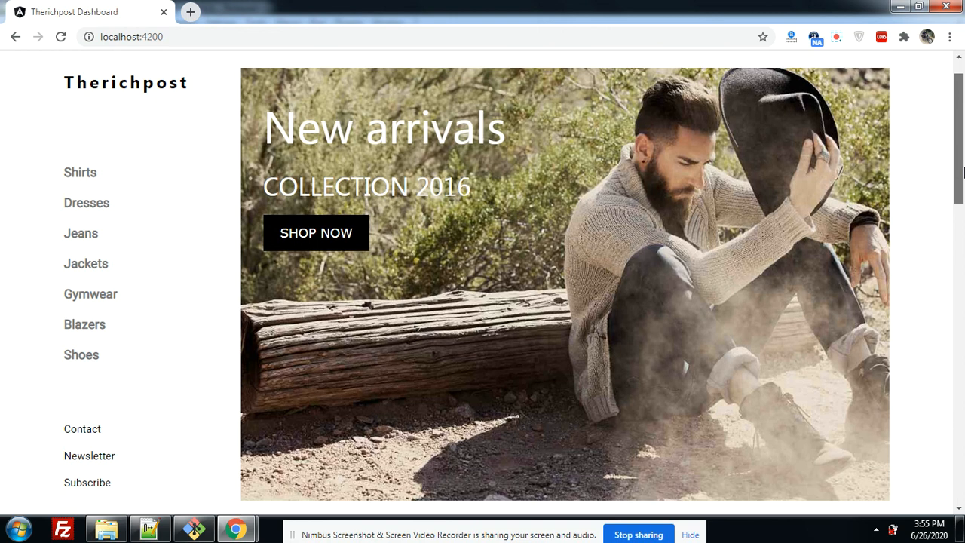
scroll(down, 3)
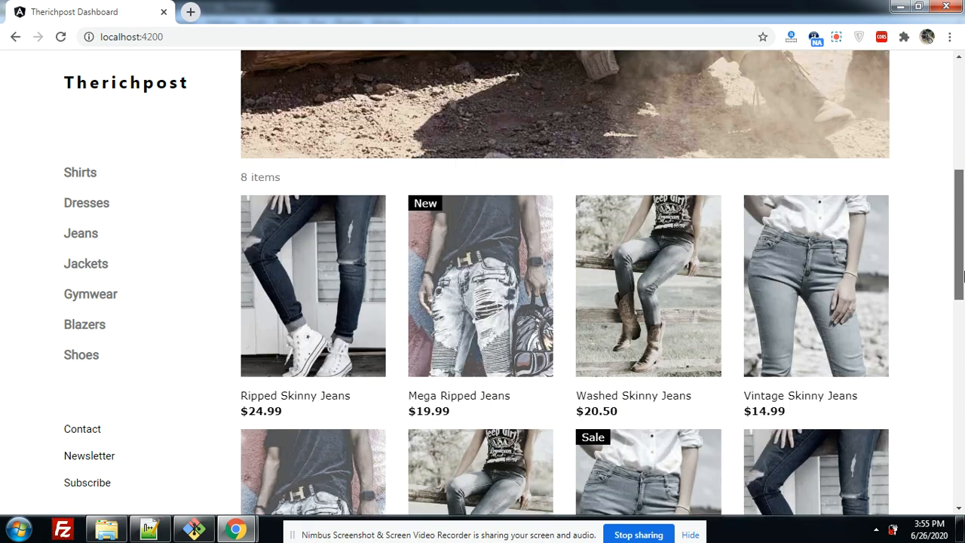
scroll(down, 3)
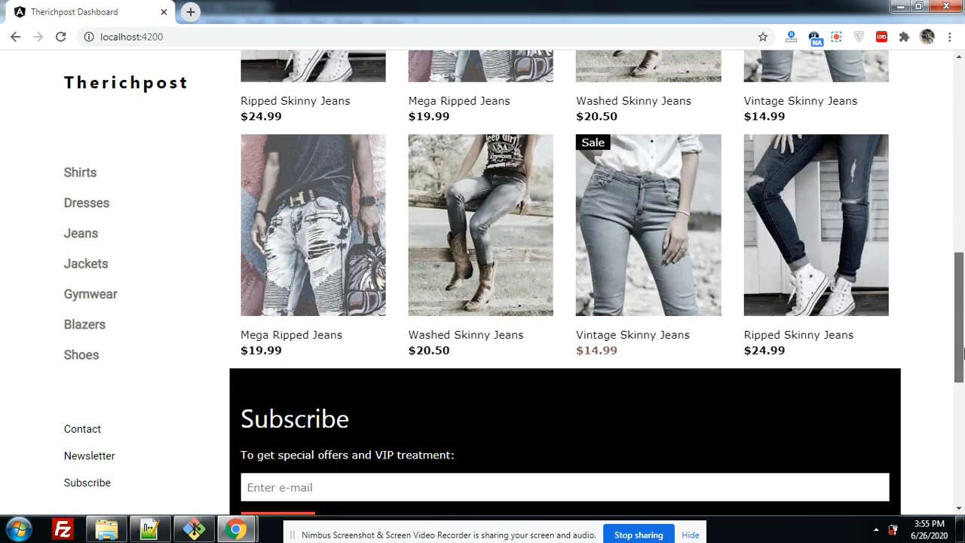
scroll(down, 3)
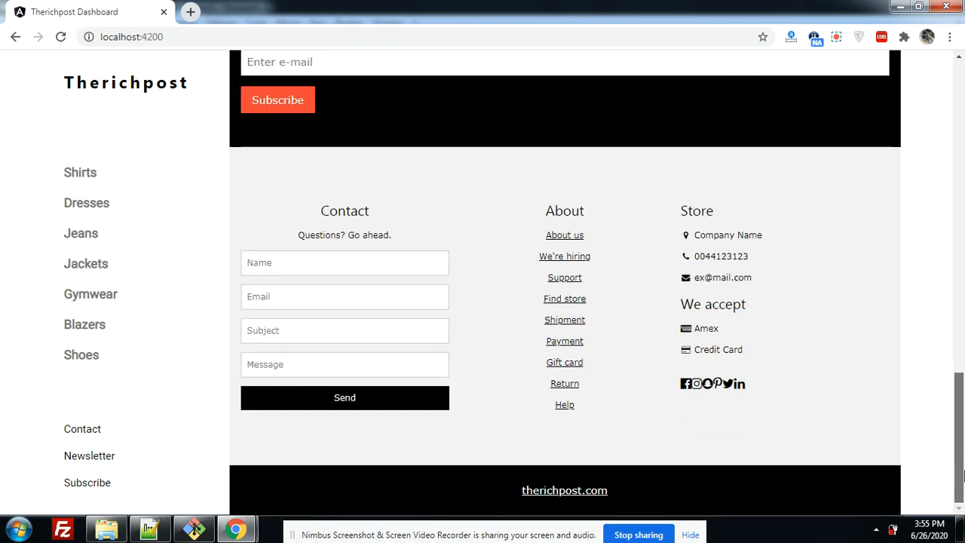
scroll(up, 3)
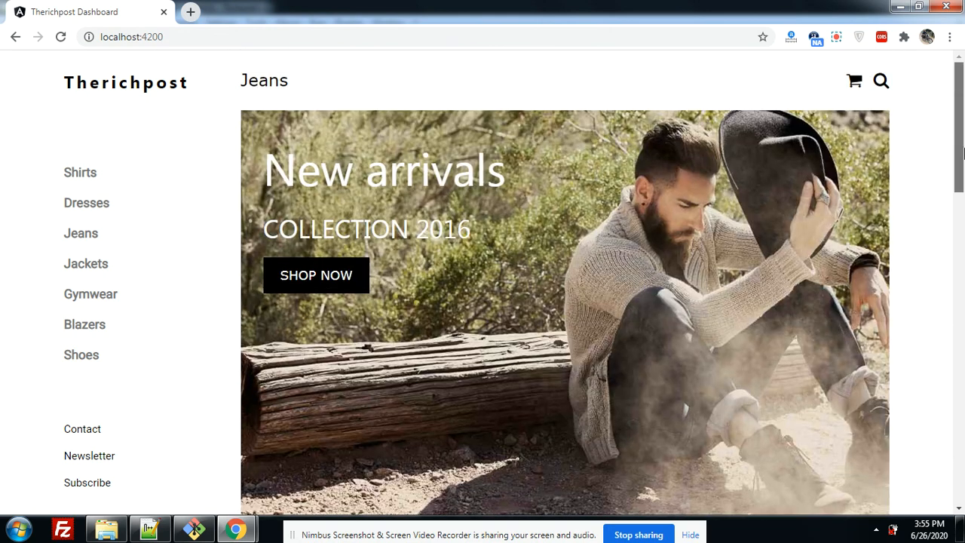
scroll(down, 3)
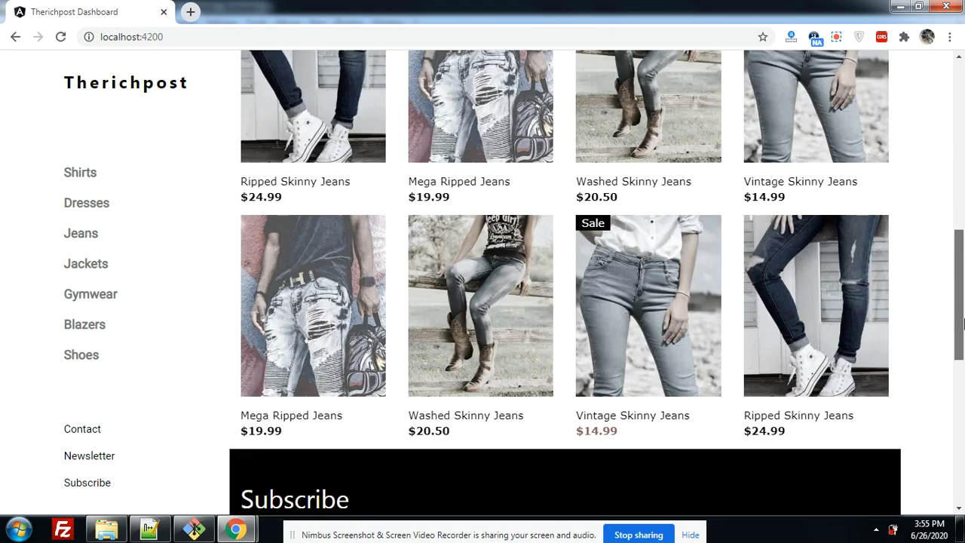
scroll(down, 3)
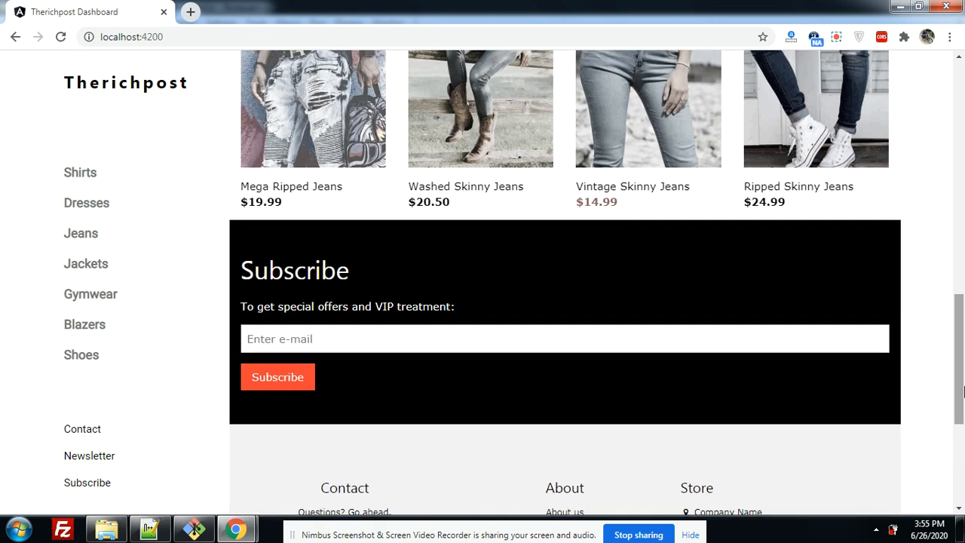
scroll(down, 3)
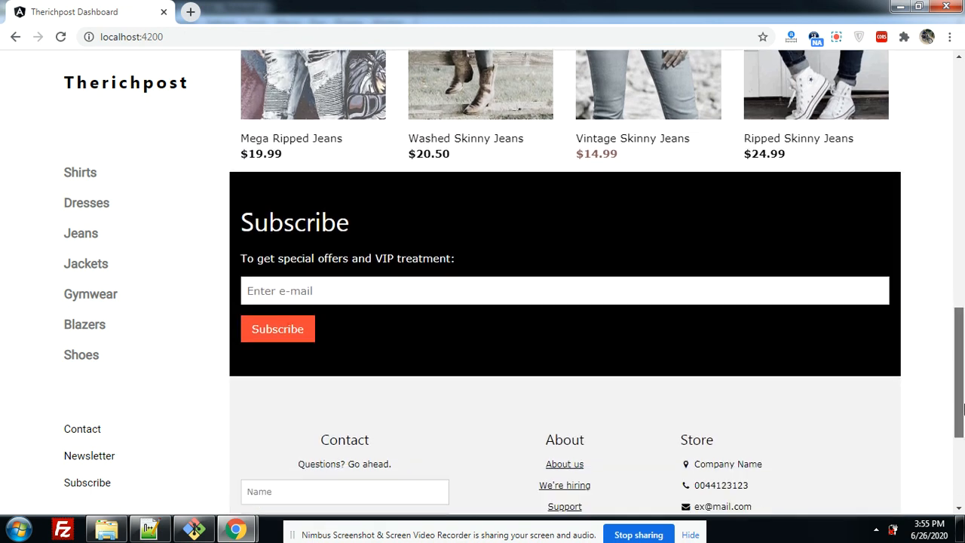
scroll(down, 3)
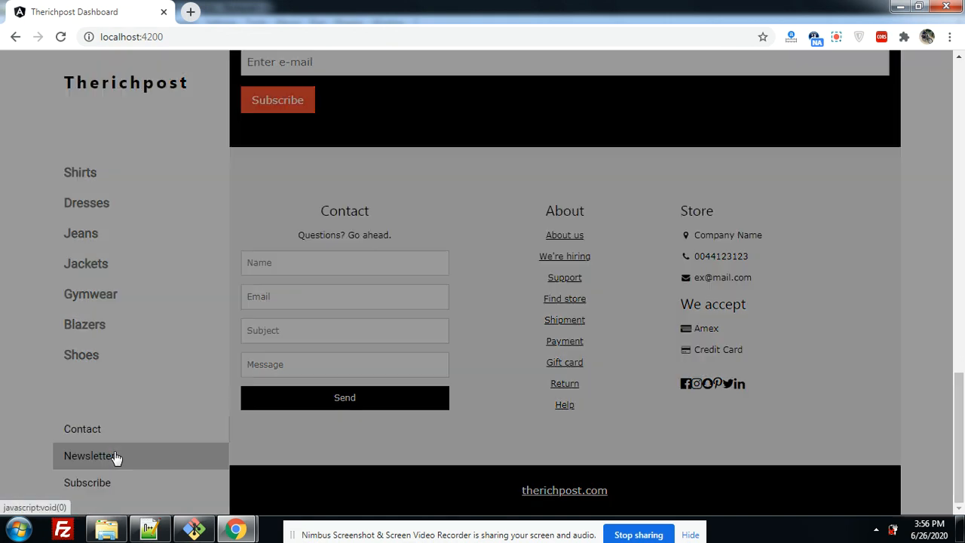
Step: Show the Newsletter mailing-list popup from the sidebar and dismiss it, twice
click(89, 455)
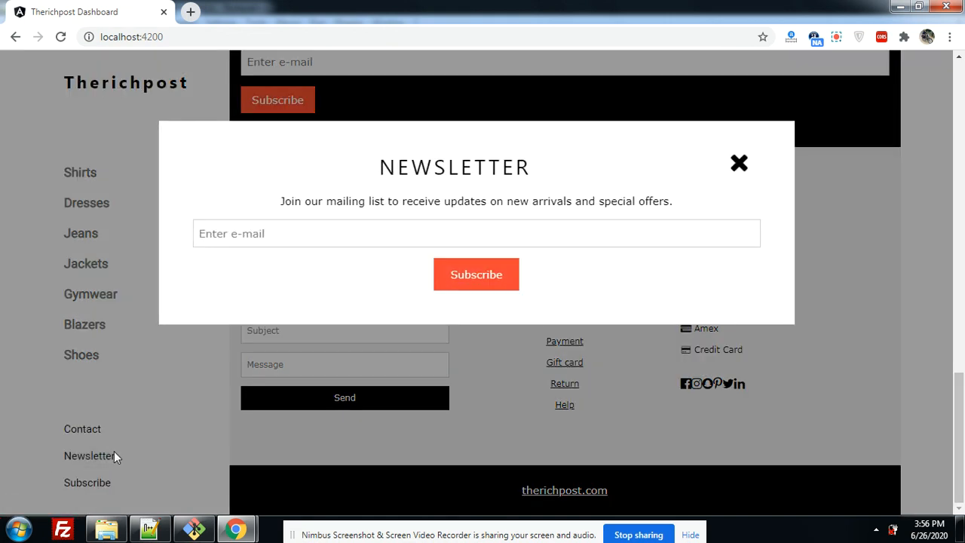
mouse_move(642, 220)
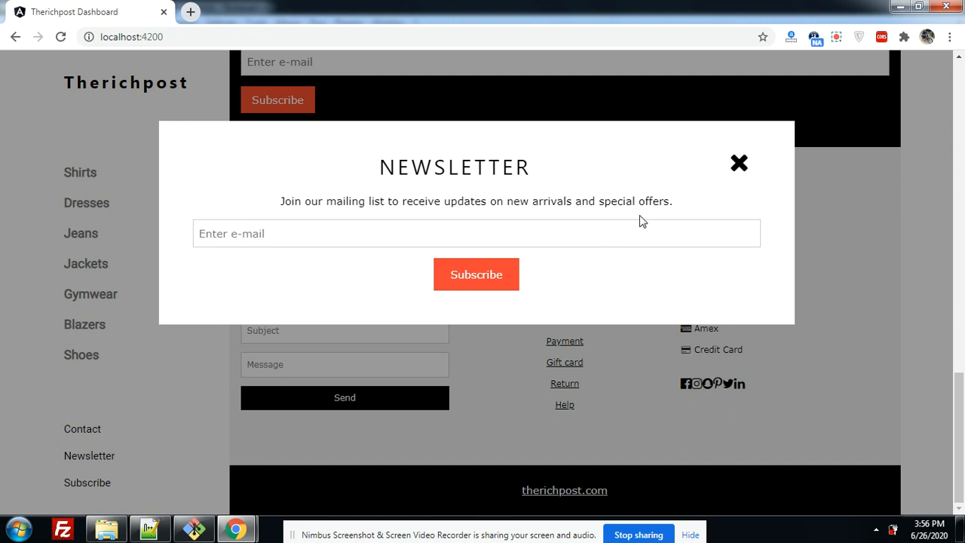
click(739, 163)
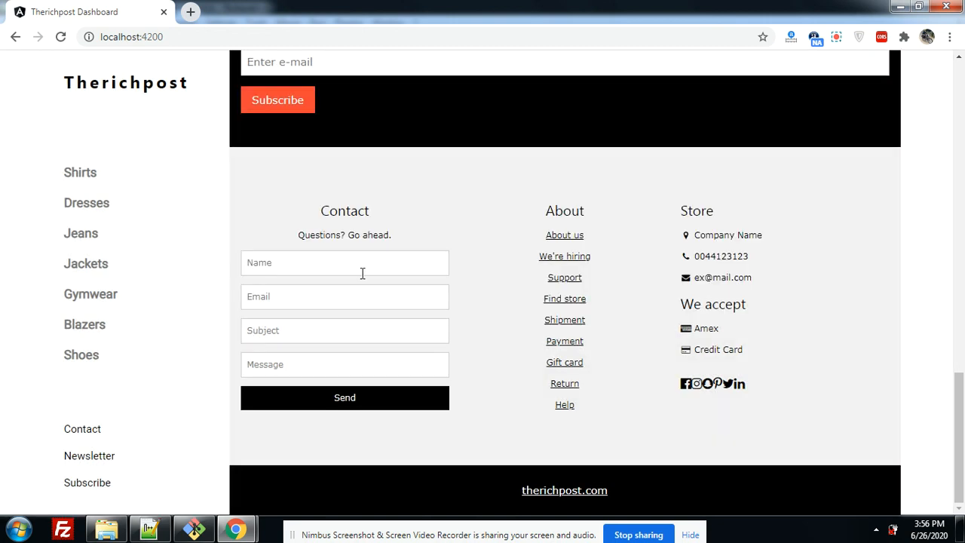
click(89, 455)
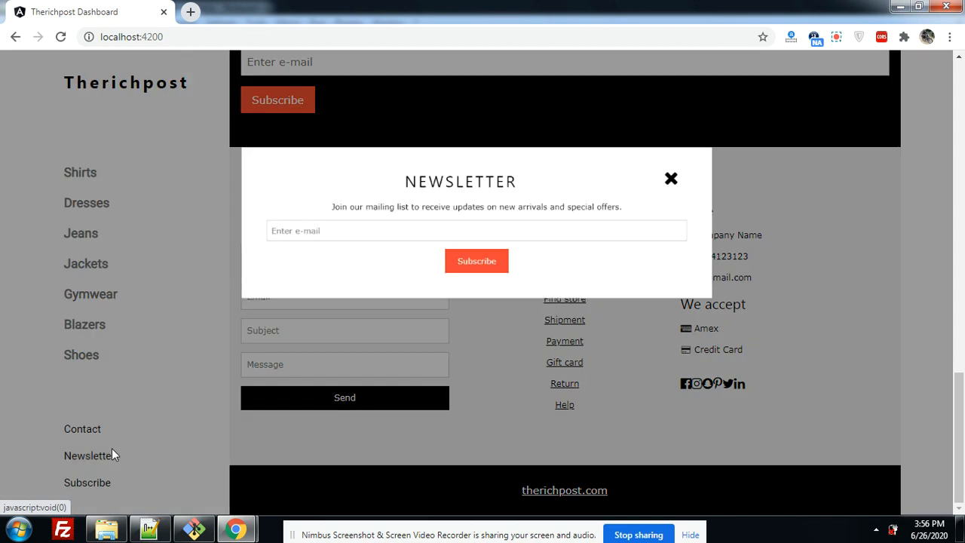
click(670, 178)
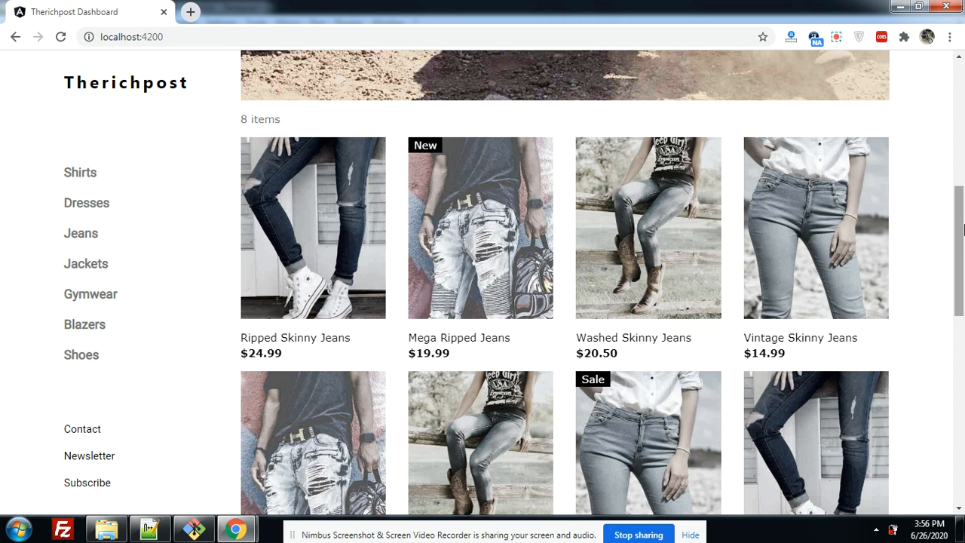
Step: Scroll back up to the New arrivals banner and bring up Chrome DevTools with F12
scroll(up, 3)
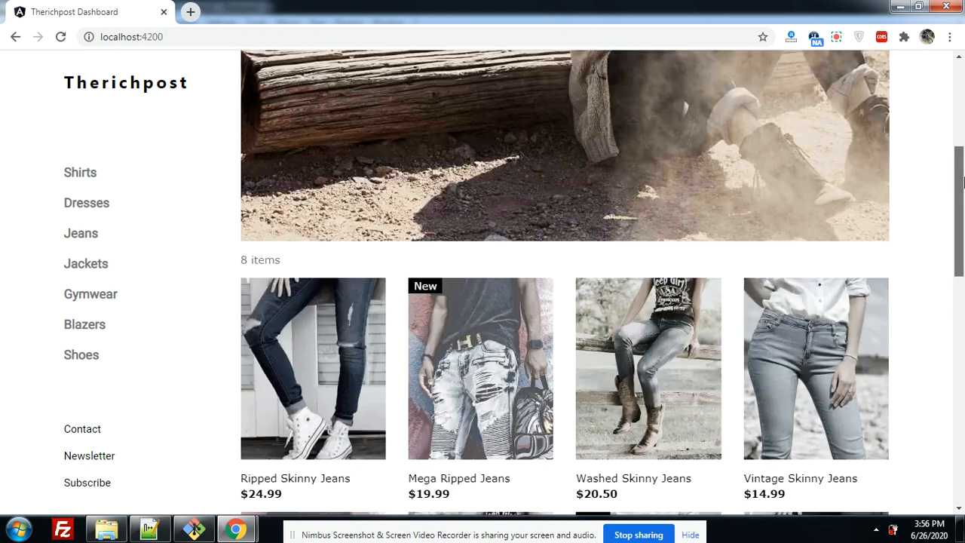
scroll(up, 3)
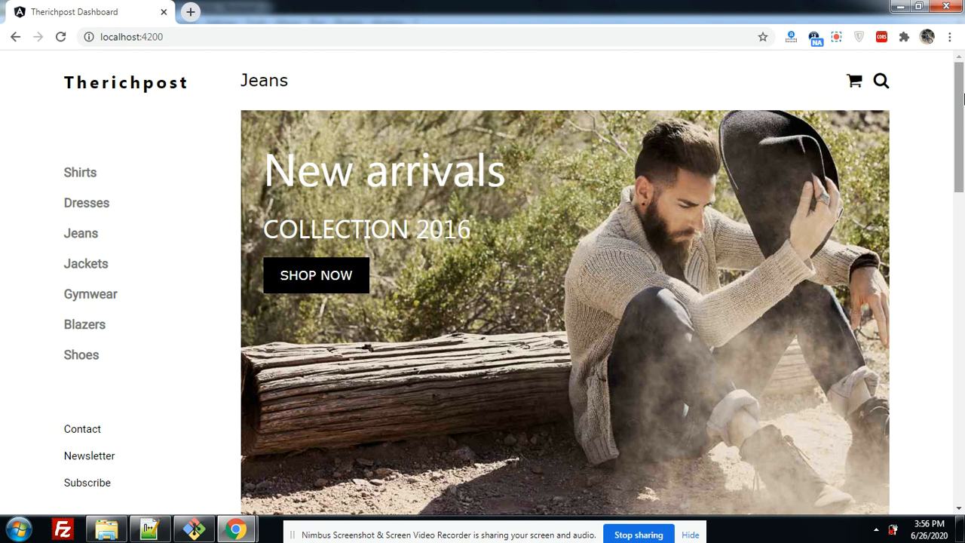
key(F12)
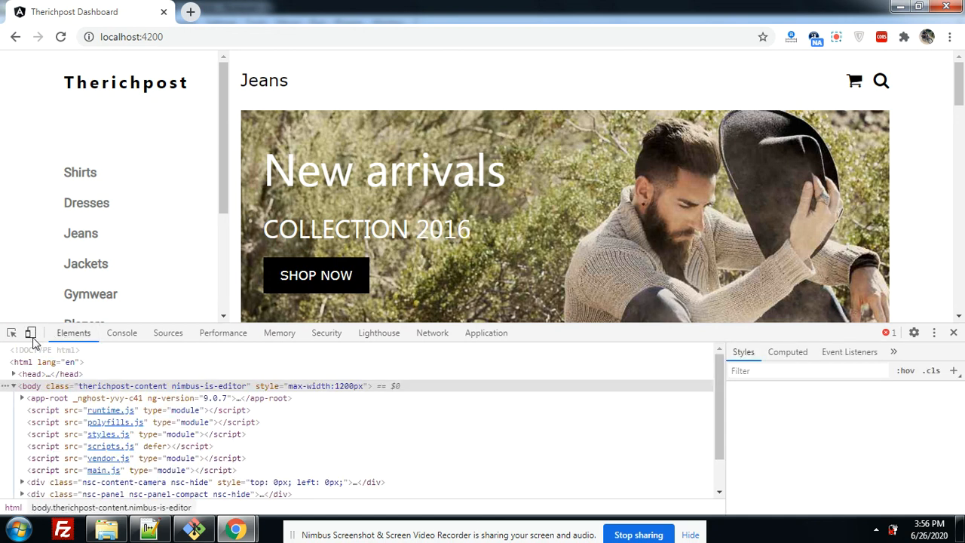
Step: Enable device emulation docked right, previewing the page as a Pixel 2 at 100% scale
click(31, 333)
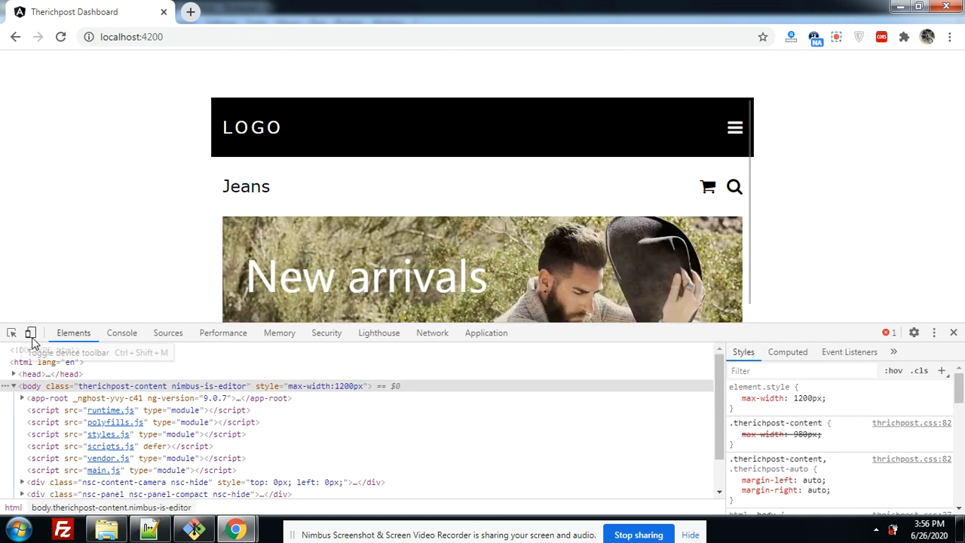
click(935, 333)
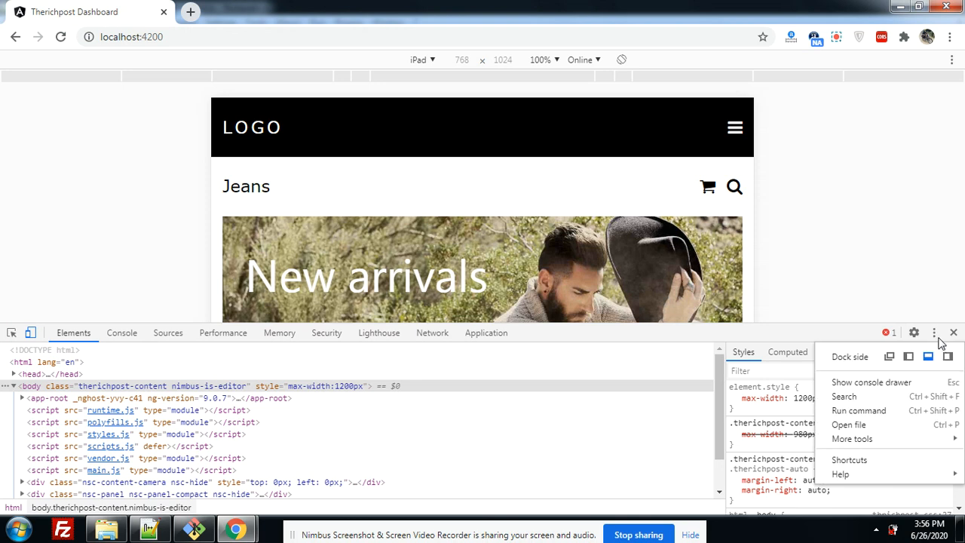
click(929, 356)
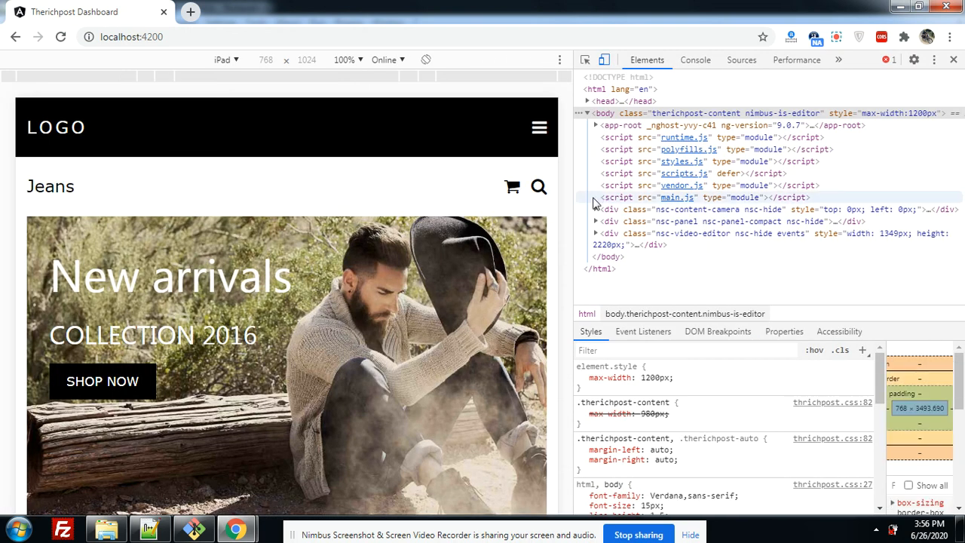
click(226, 61)
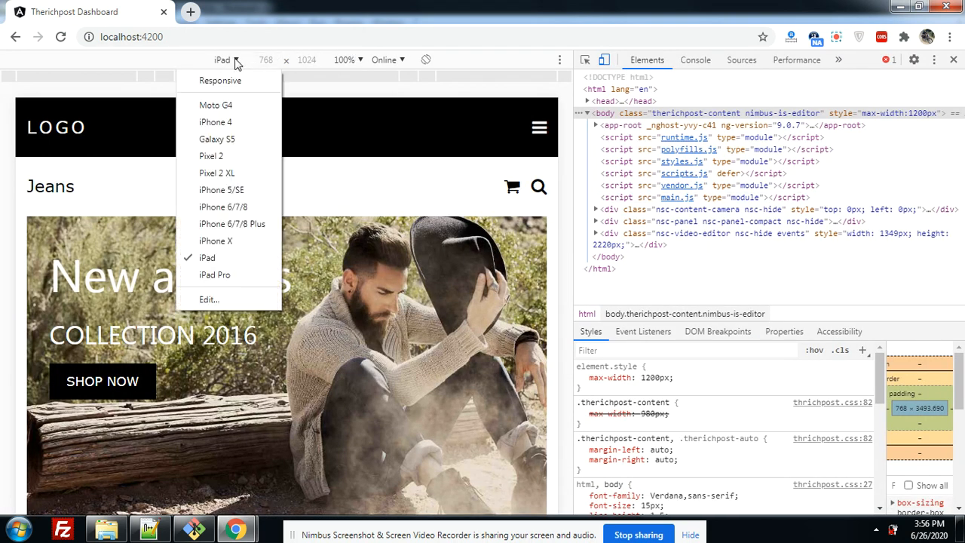
click(211, 156)
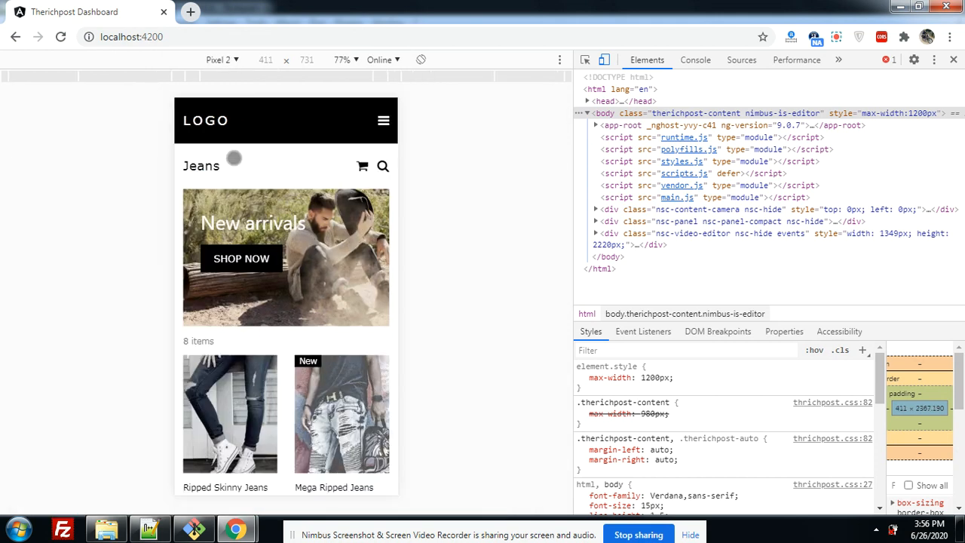
mouse_move(345, 71)
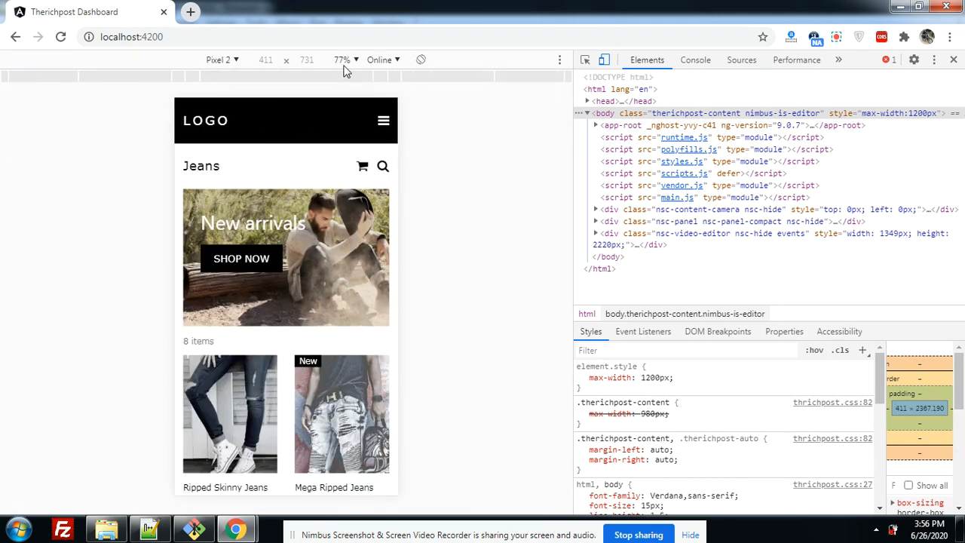
click(344, 61)
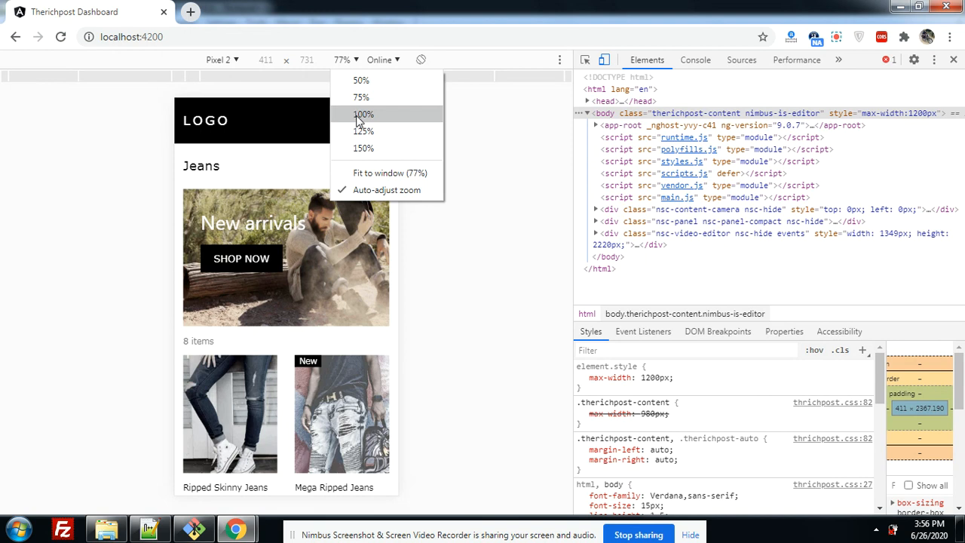
click(363, 114)
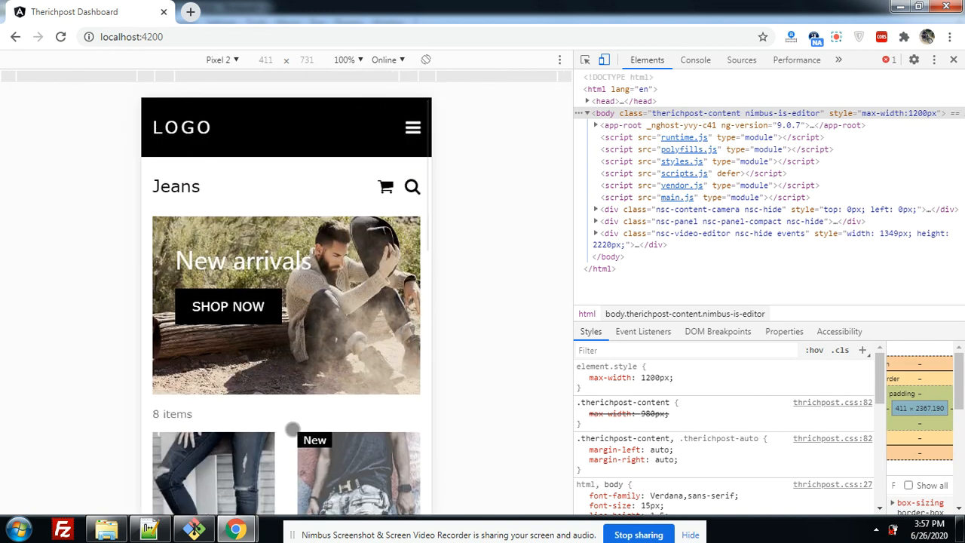
Step: Scroll the Pixel 2 mobile layout down to the footer and back, then switch to iPhone 6/7/8
scroll(down, 3)
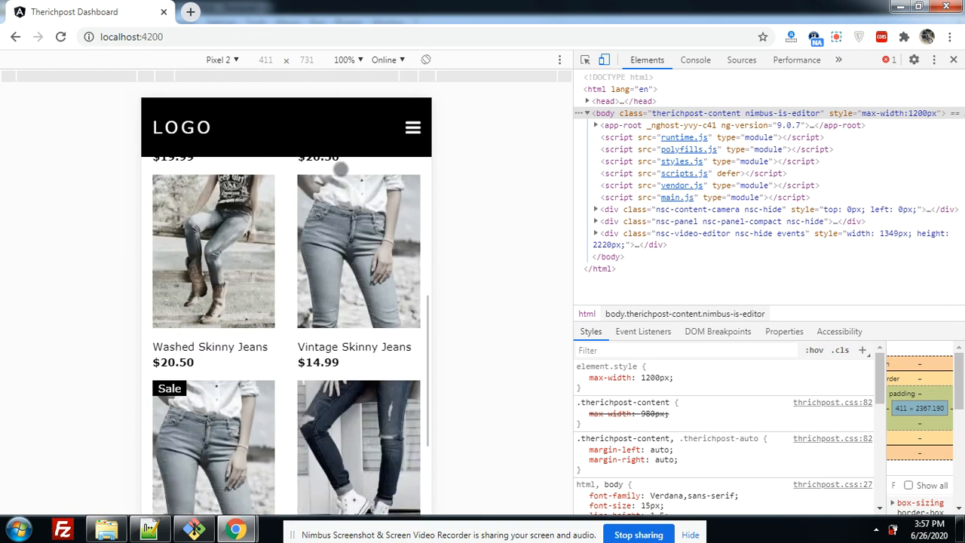
scroll(up, 3)
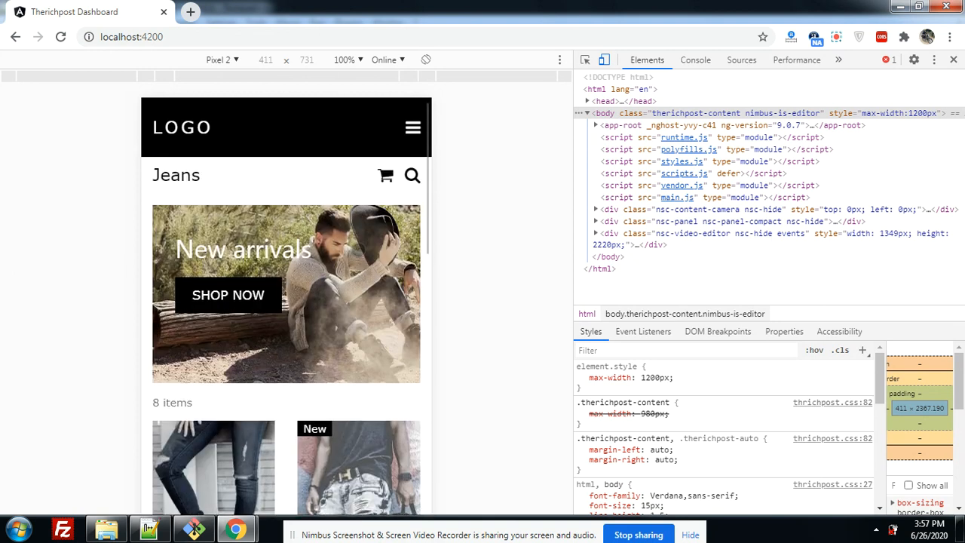
scroll(down, 3)
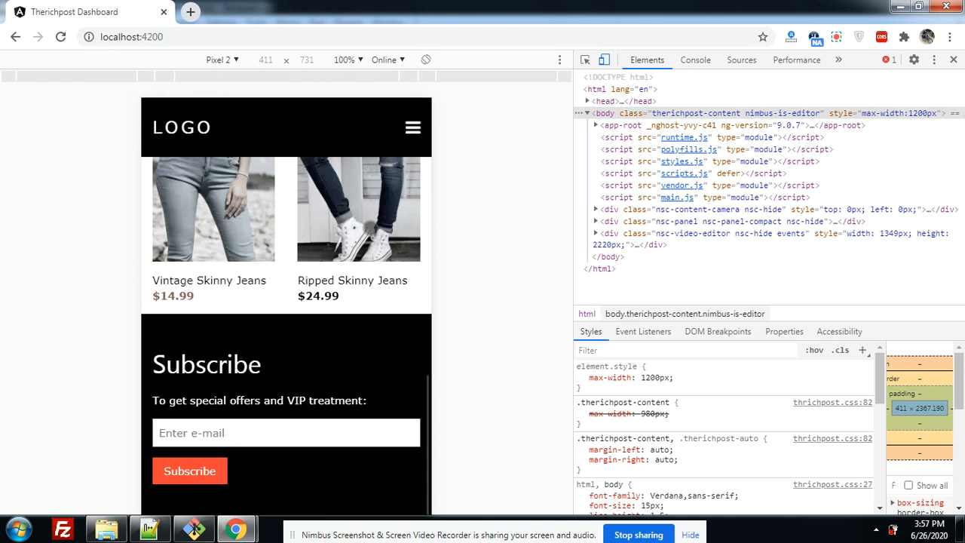
scroll(down, 3)
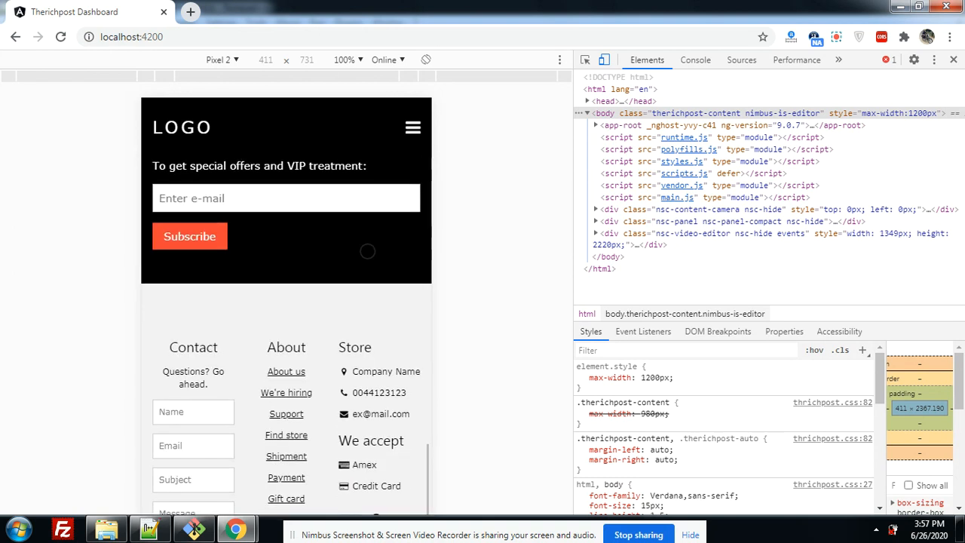
scroll(down, 3)
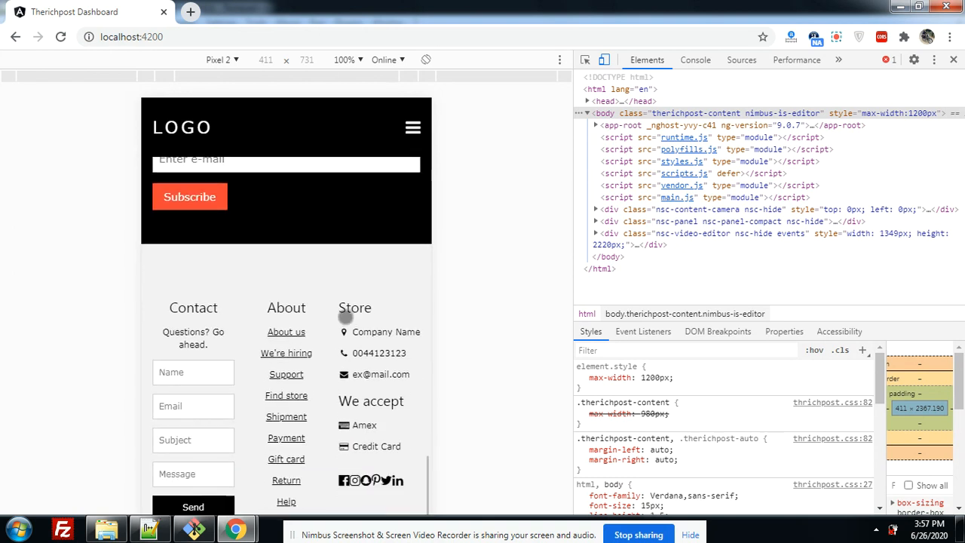
scroll(up, 3)
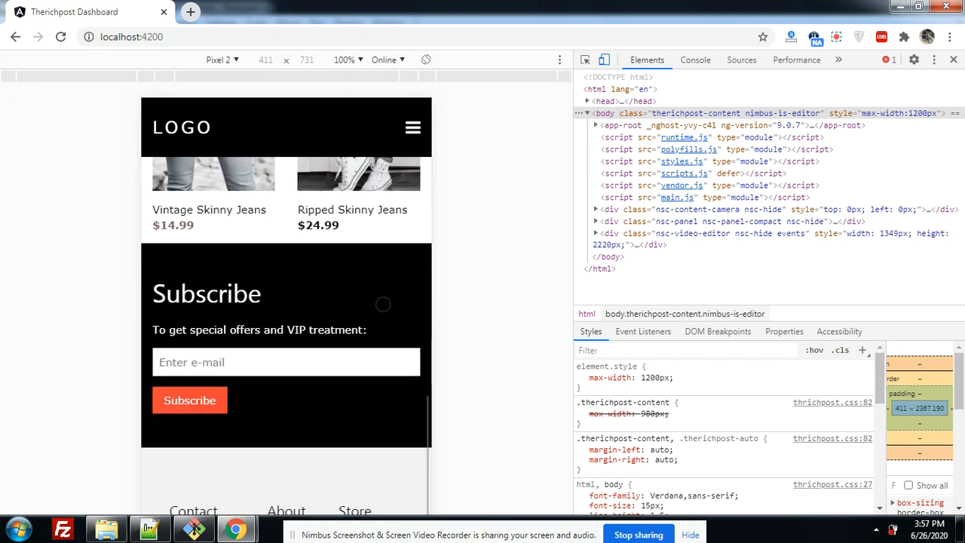
scroll(up, 3)
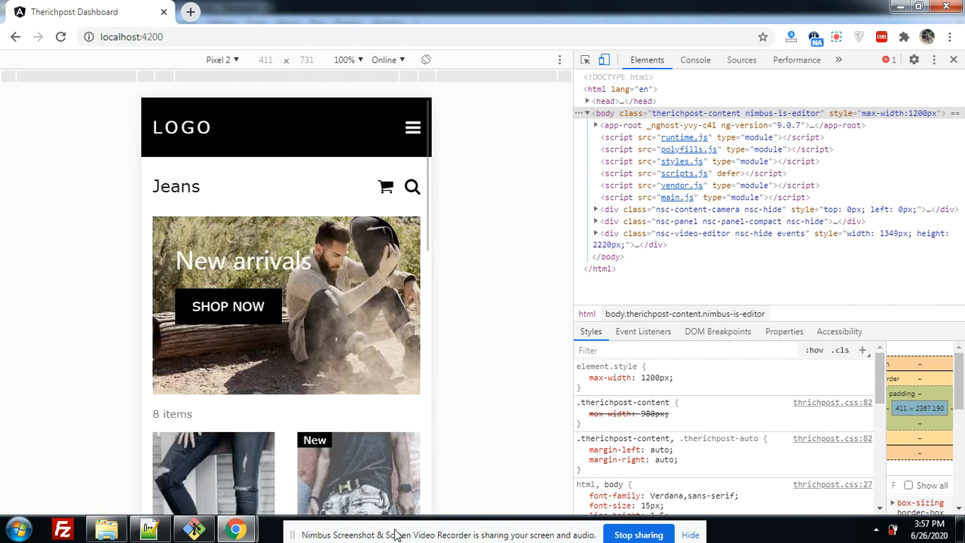
mouse_move(239, 67)
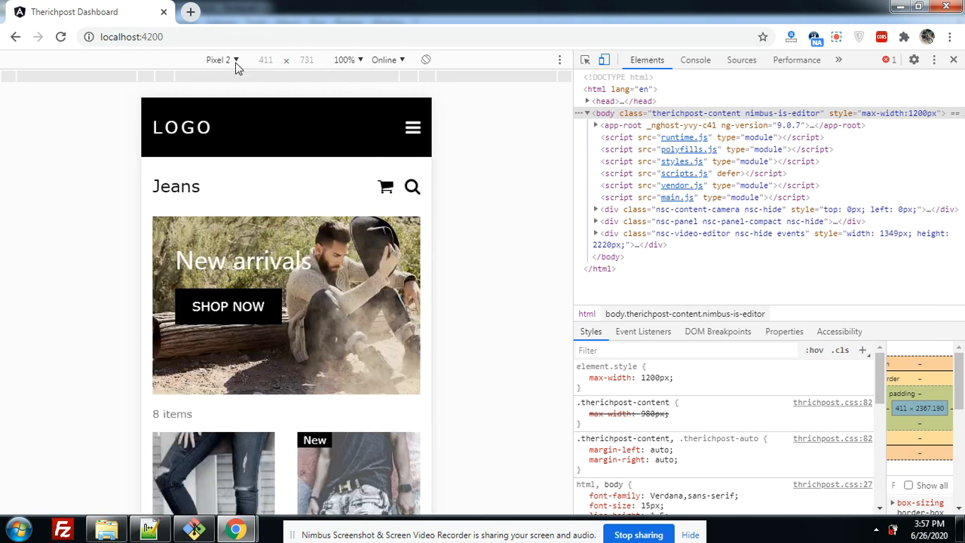
click(219, 60)
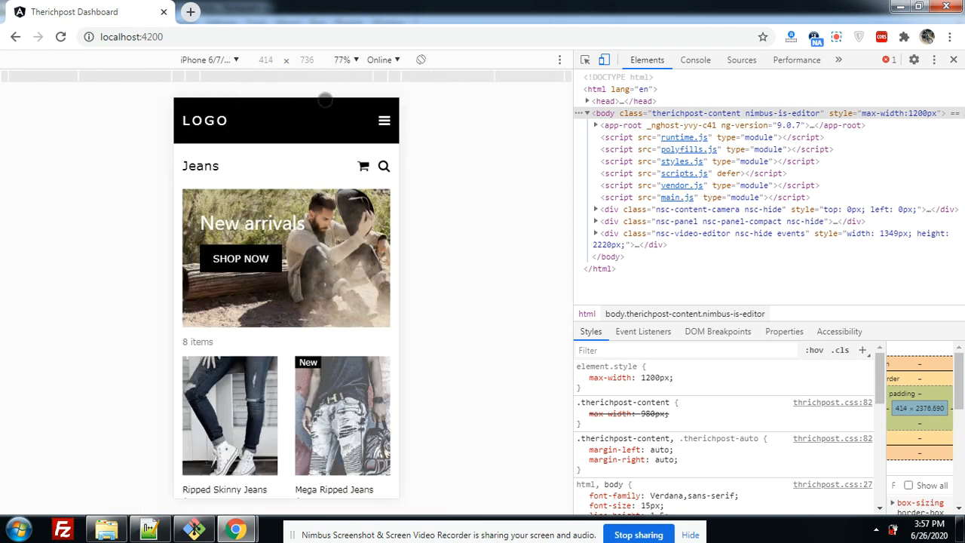
Step: Show the iPhone preview at 100% scale and scroll through the mobile layout
click(340, 61)
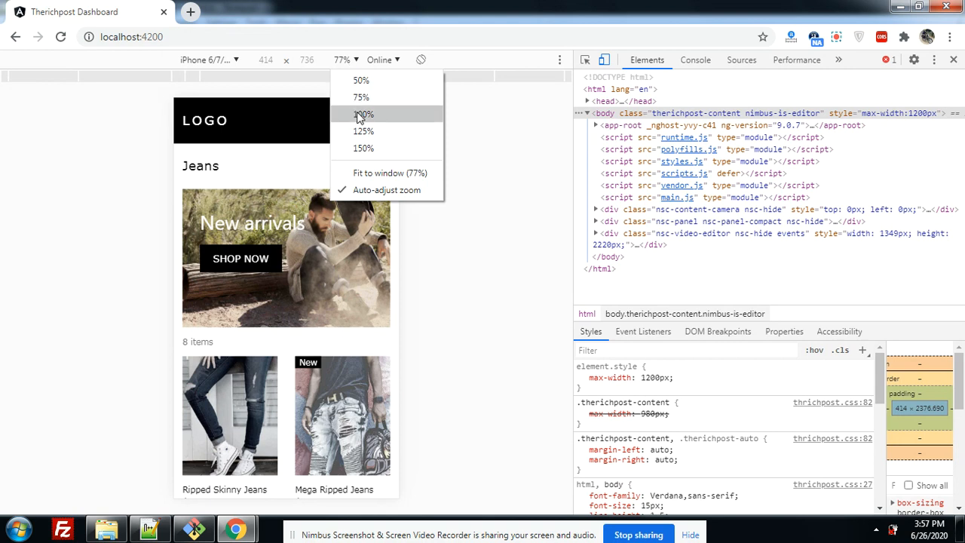
click(363, 115)
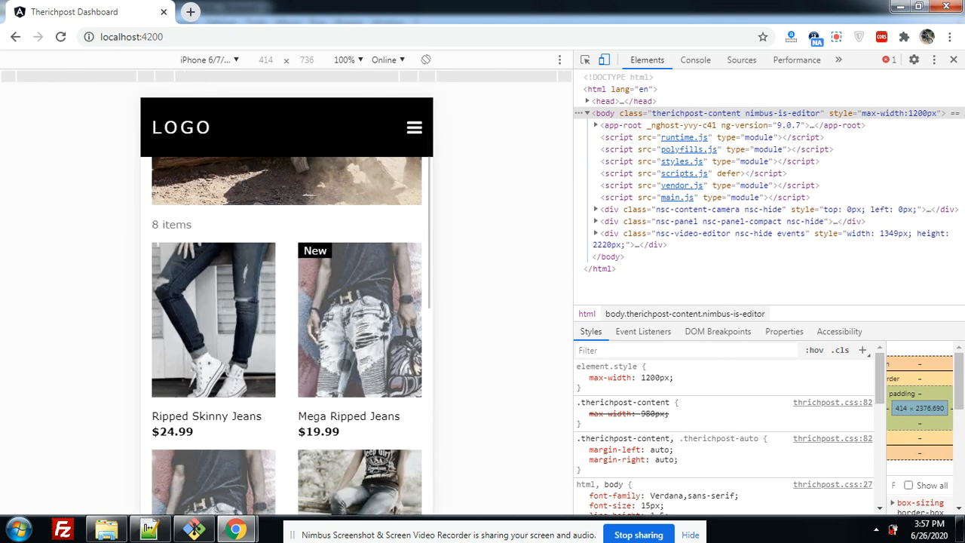
scroll(down, 3)
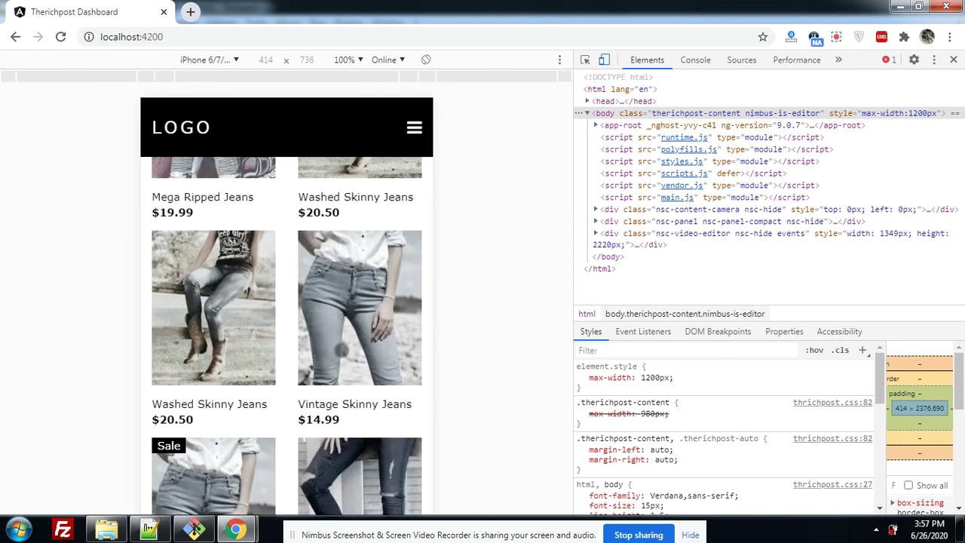
scroll(up, 3)
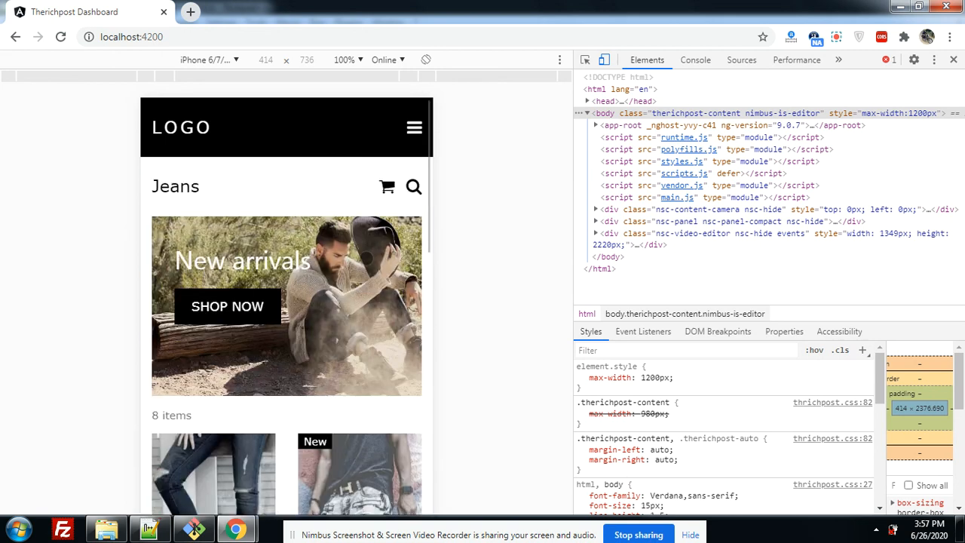
Step: Toggle the hamburger side menu, show the Newsletter popup from it, and close both
click(413, 127)
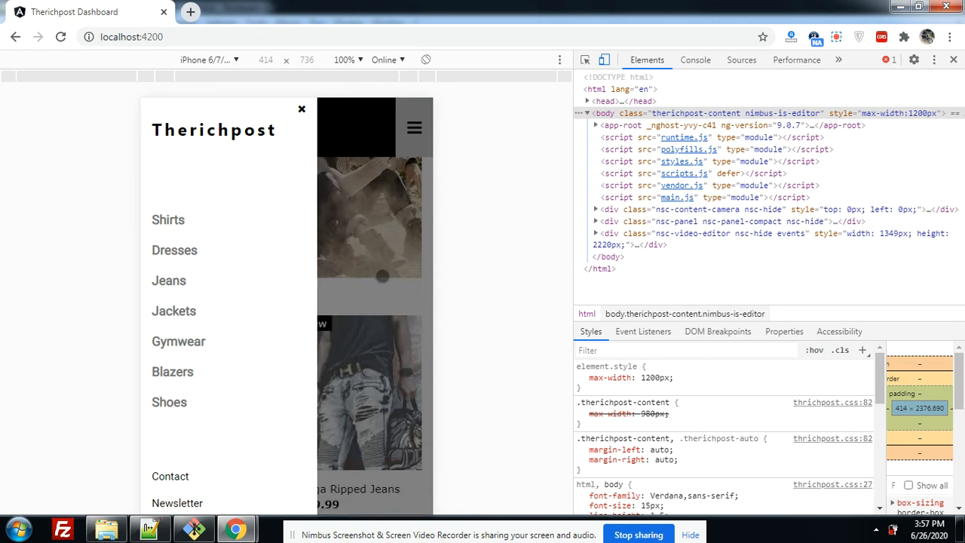
click(302, 108)
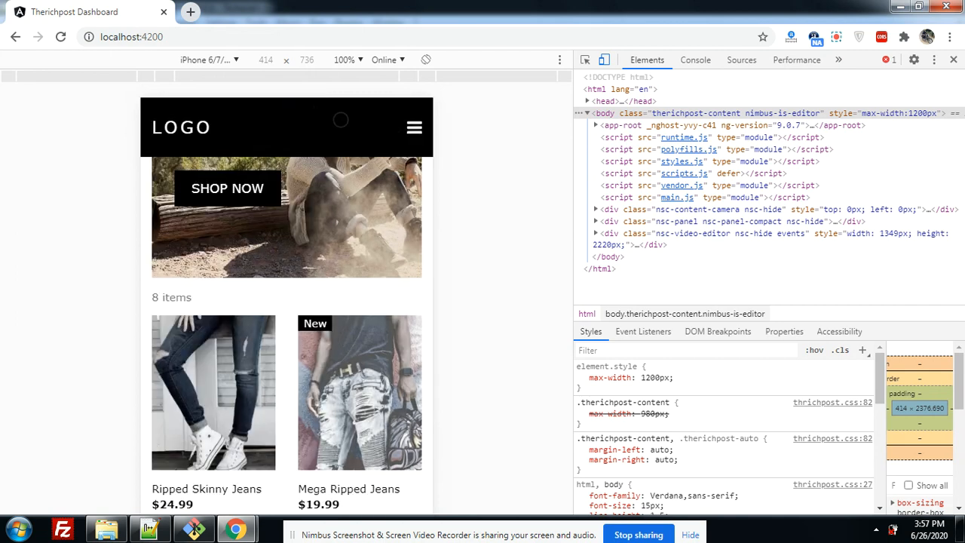
click(413, 127)
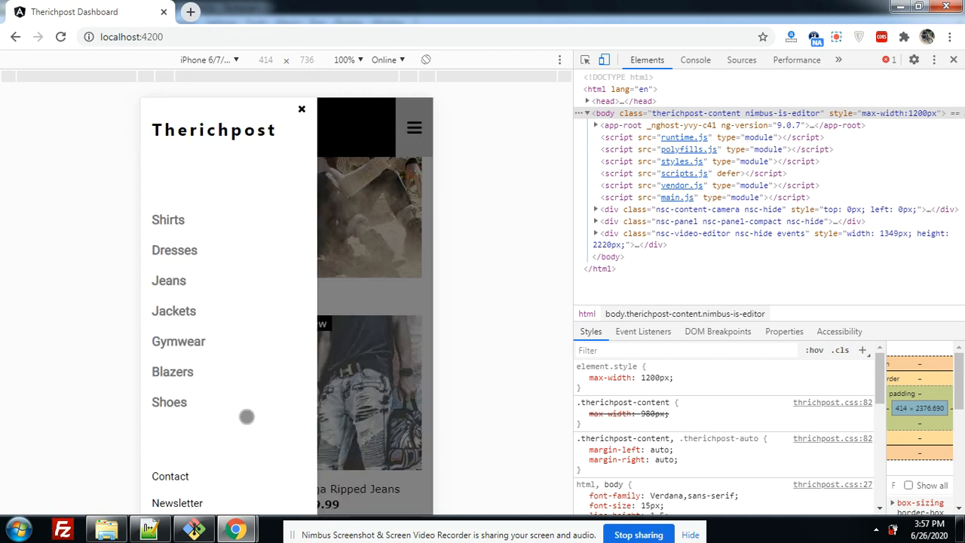
click(178, 504)
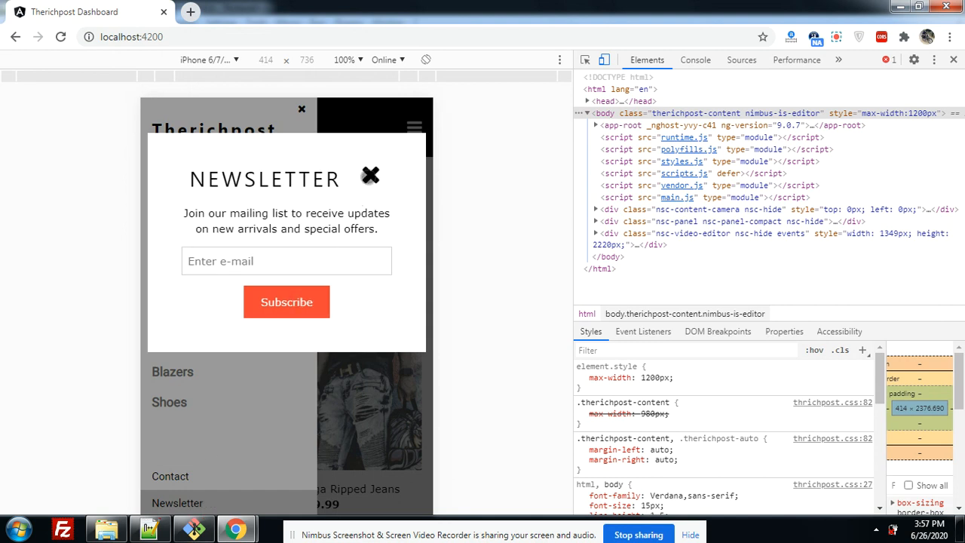
click(369, 175)
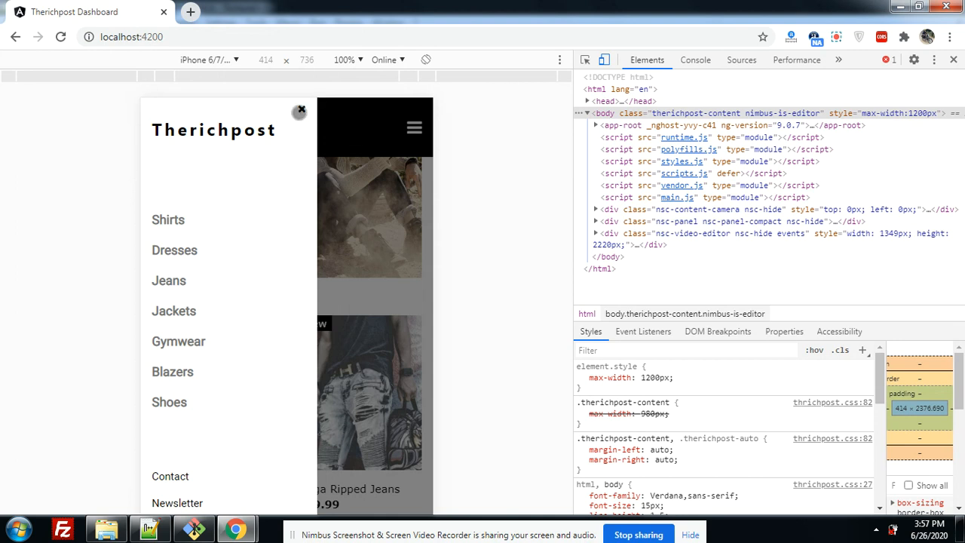
click(211, 61)
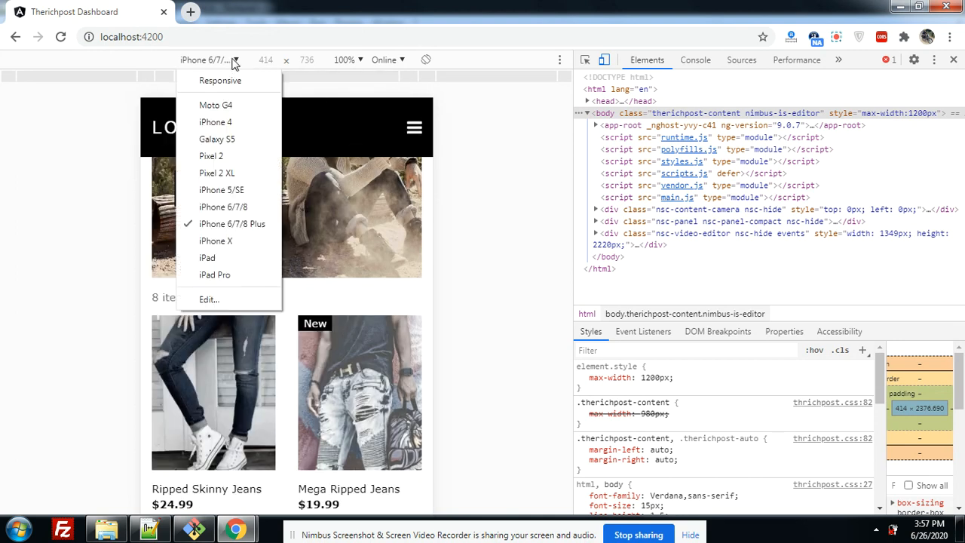
Step: Emulate an iPad at 100% scale and scroll down its Jeans page layout
click(207, 256)
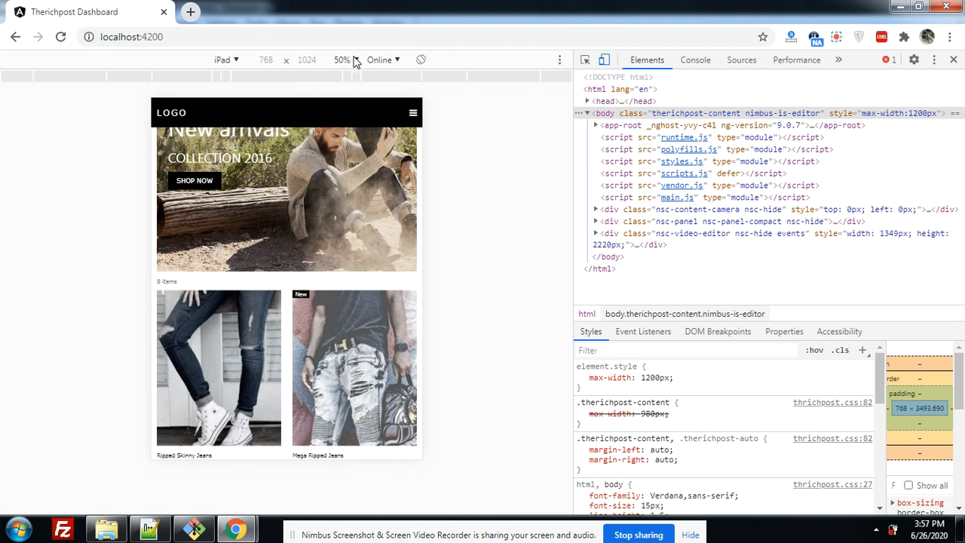
click(341, 61)
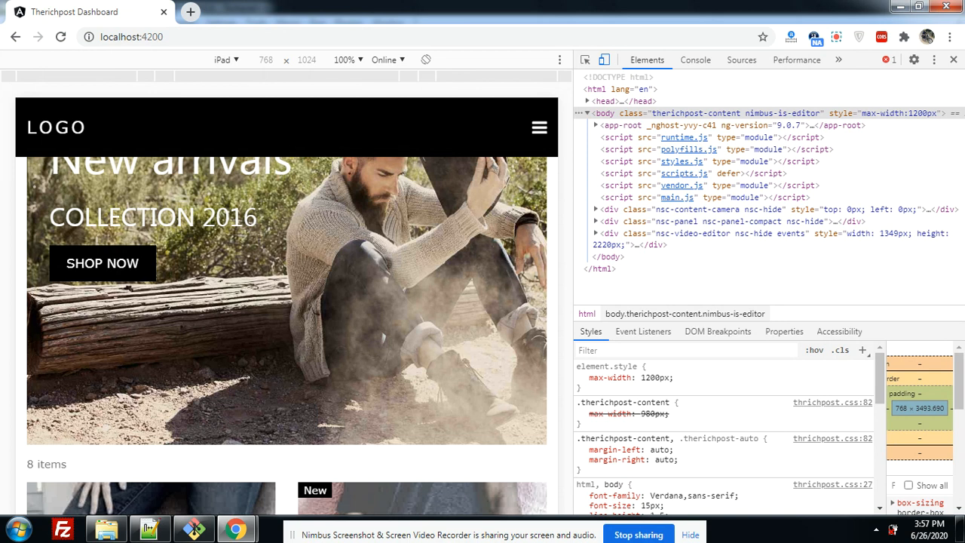
scroll(down, 3)
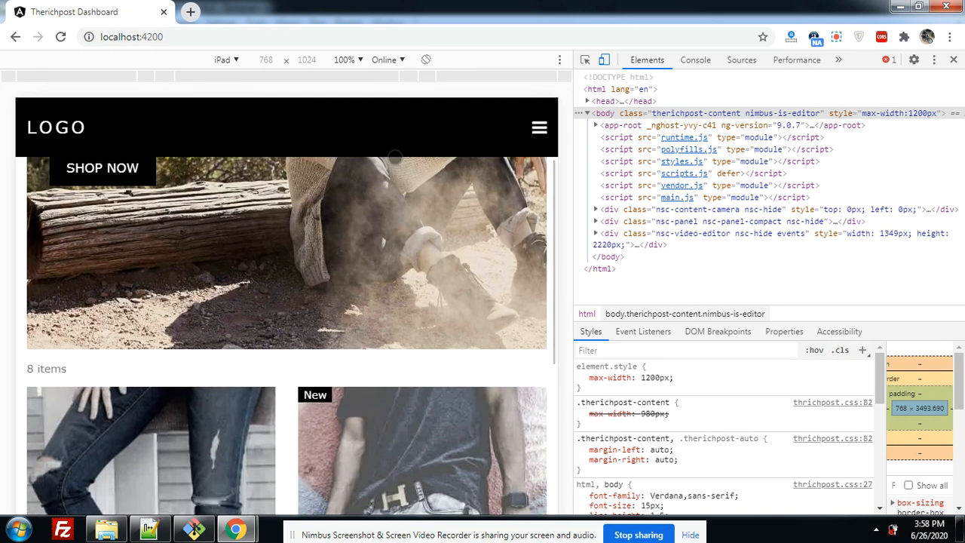
scroll(down, 3)
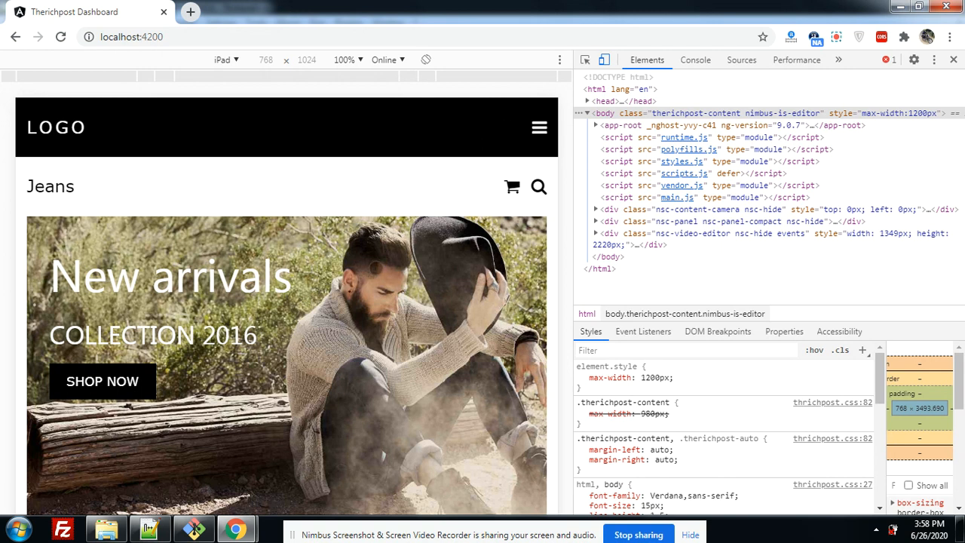
Step: Toggle the iPad side menu, show the Newsletter popup from it, and dismiss both
click(540, 127)
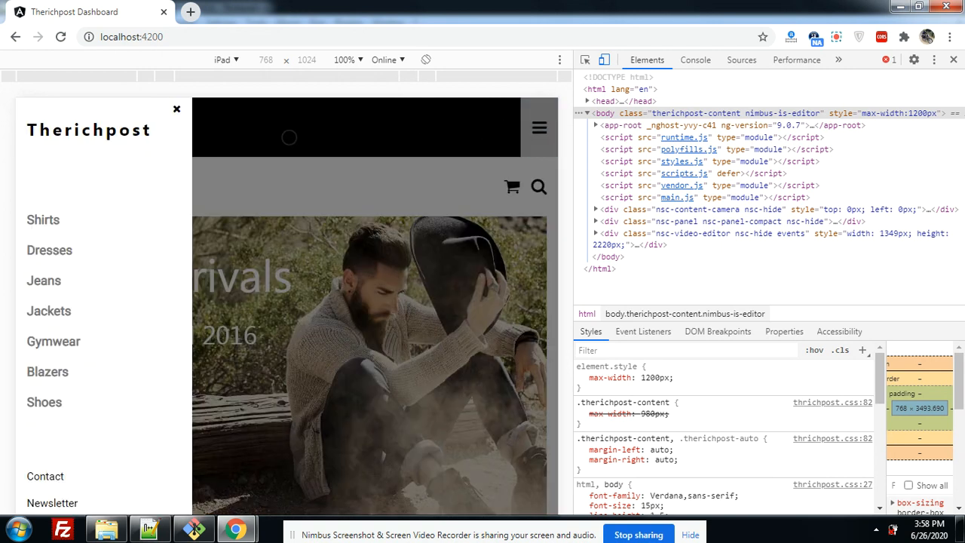
click(177, 109)
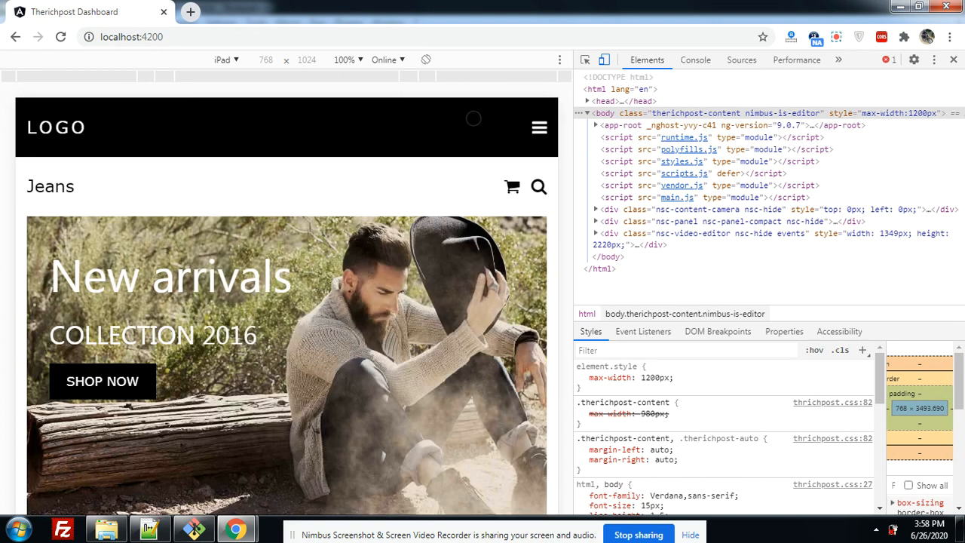
click(538, 127)
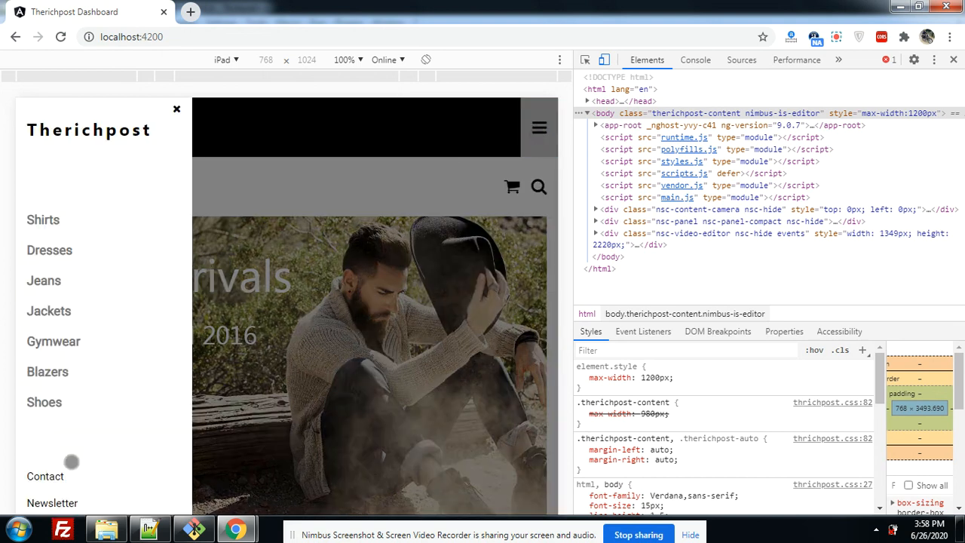
click(51, 502)
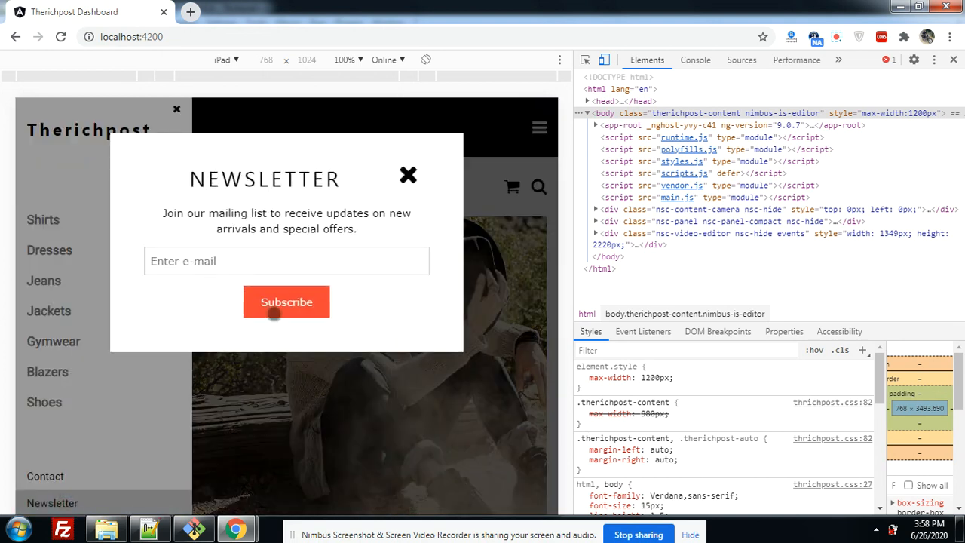
click(407, 175)
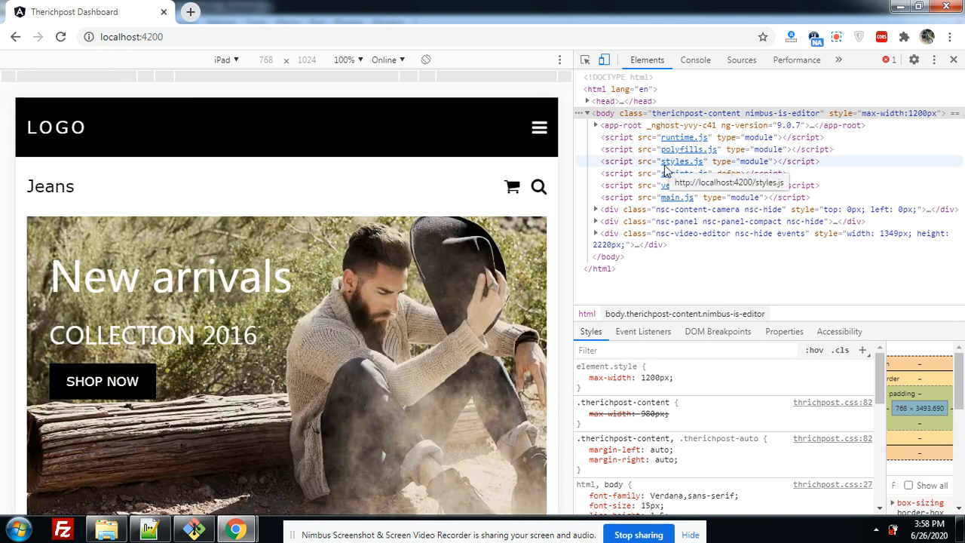
Step: Leave device emulation and close DevTools to restore the desktop layout with category sidebar
click(953, 61)
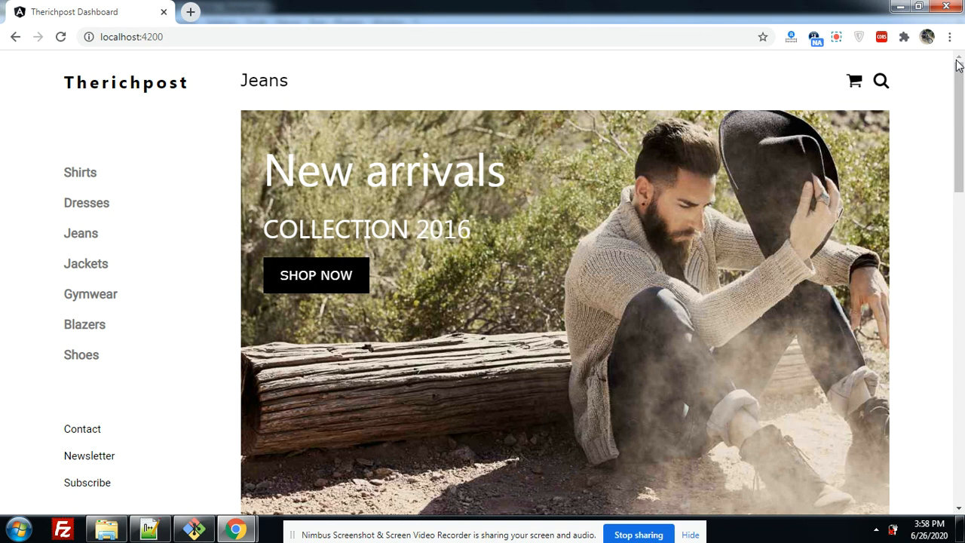
mouse_move(682, 507)
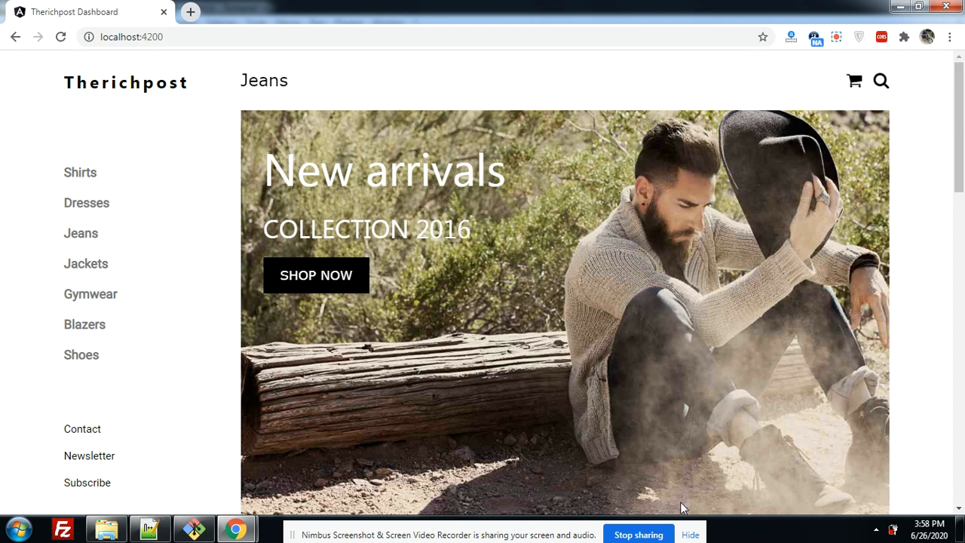